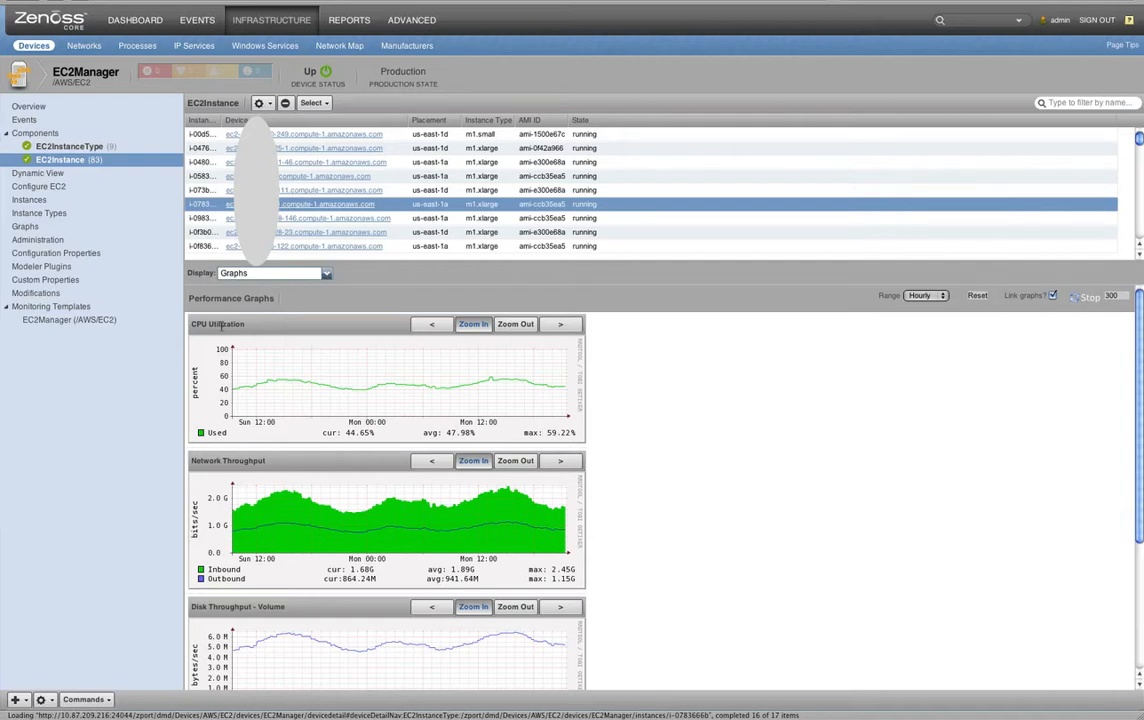
Step: Select an EC2 instance to show its CPU, network and disk performance graphs
click(60, 160)
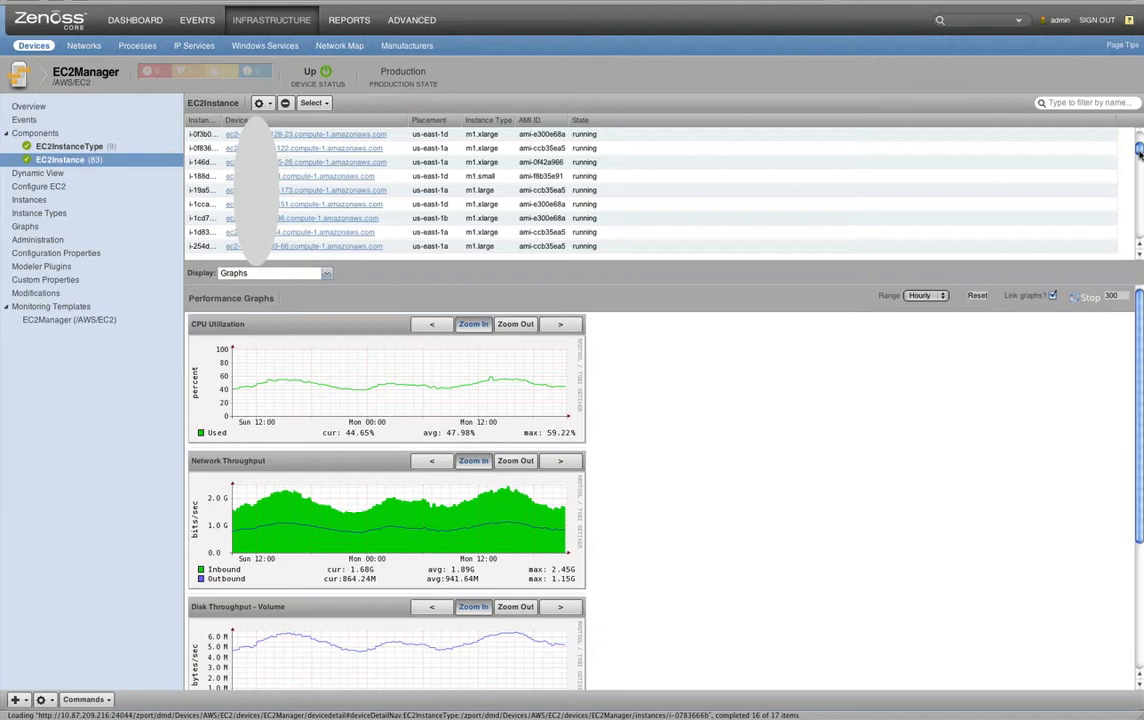
Step: Scroll the graphs down to Disk Throughput - Volume and Operations with read/write stats
scroll(down, 3)
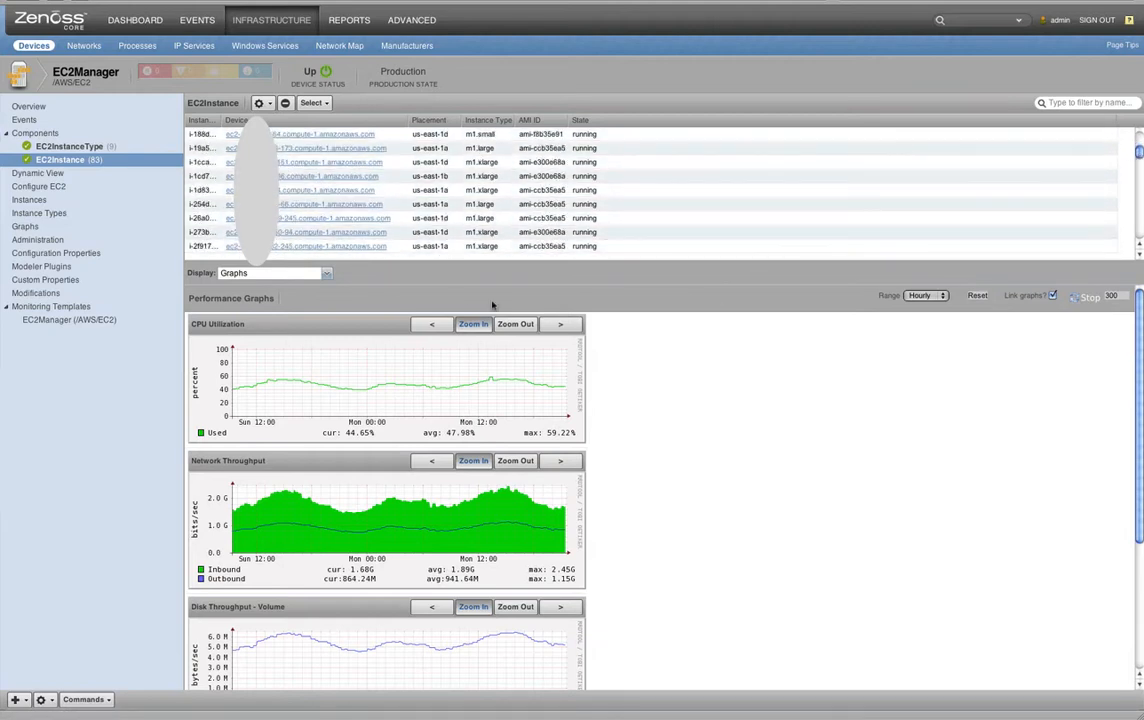
mouse_move(392, 306)
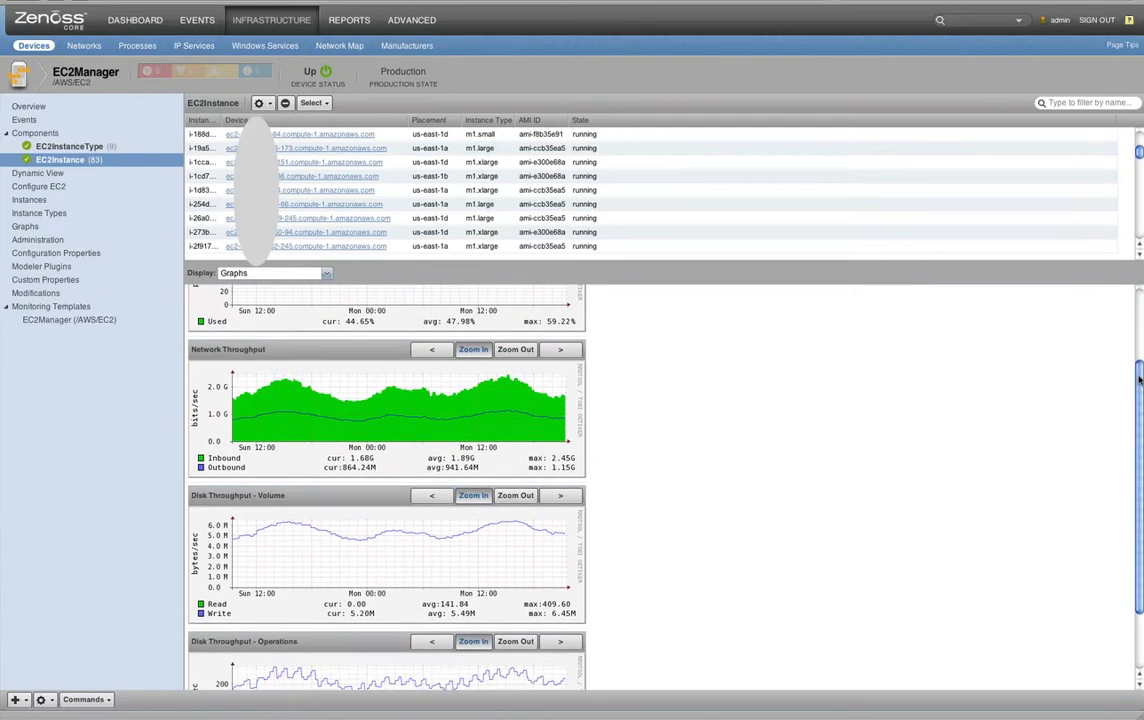
scroll(down, 3)
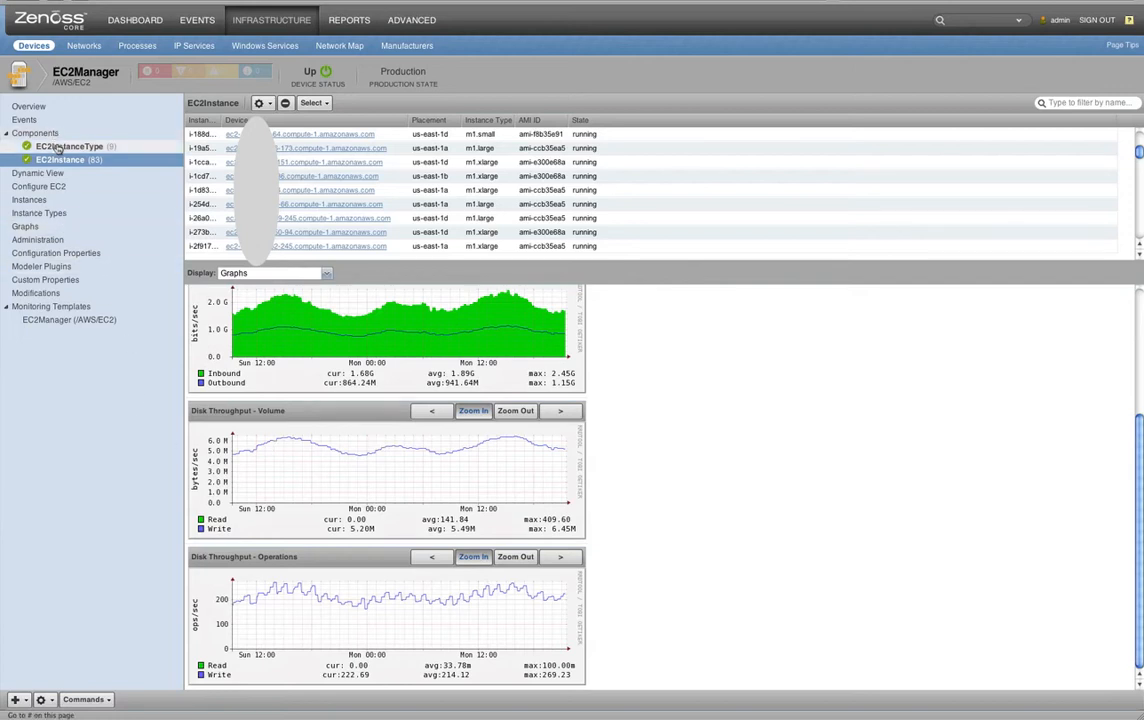
Step: Show the m1.xlarge instance type's CPU, network and disk graphs down to disk operations
click(68, 146)
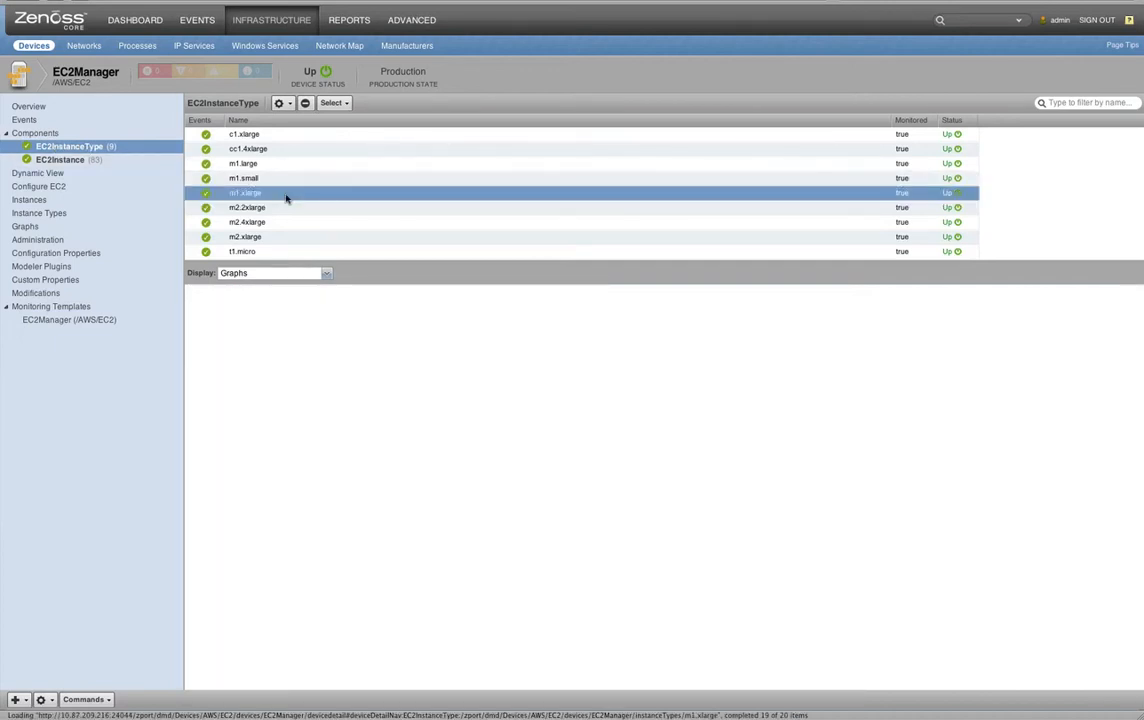
click(244, 192)
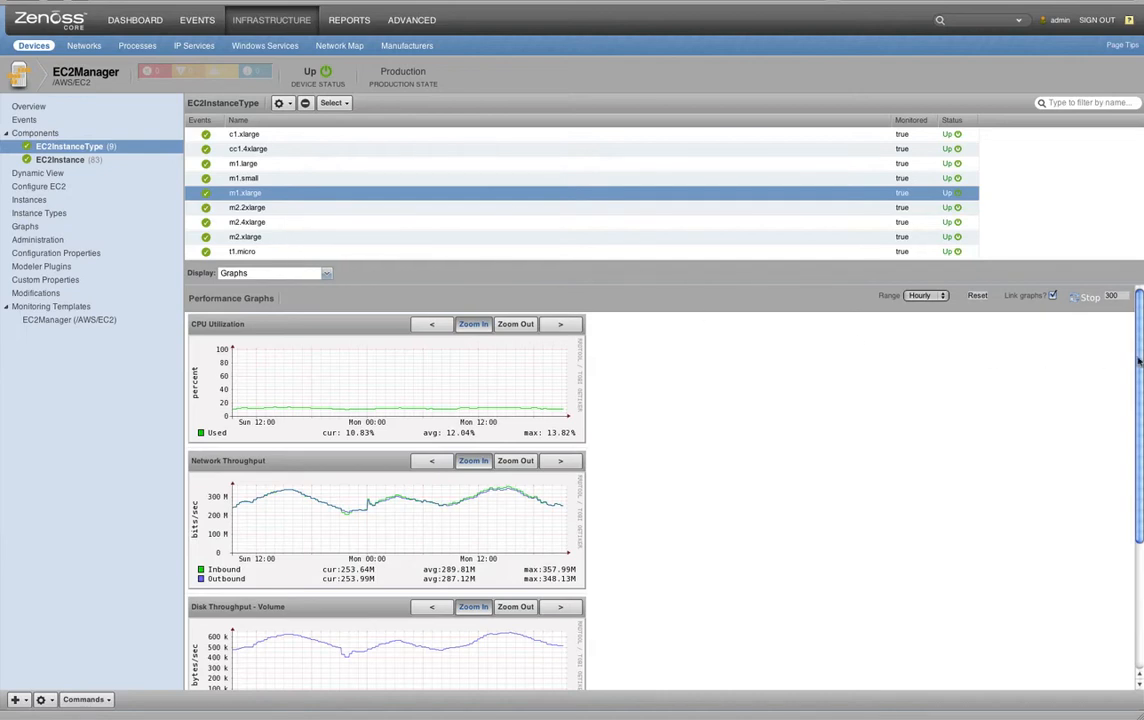
scroll(down, 3)
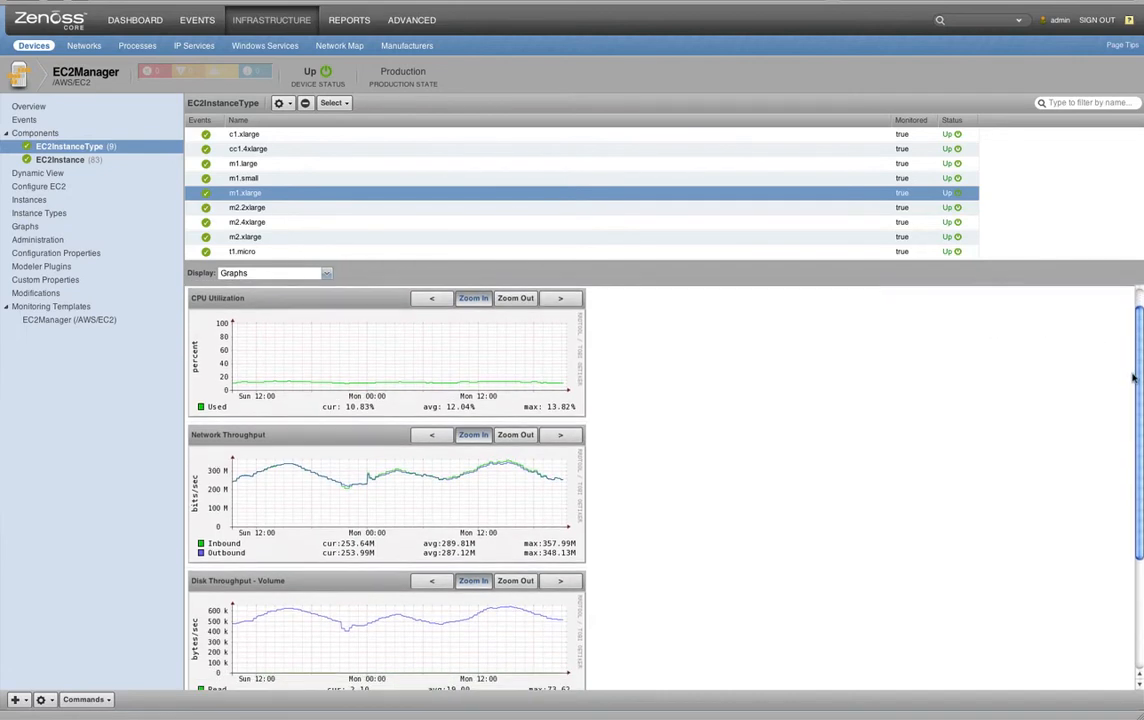
scroll(down, 3)
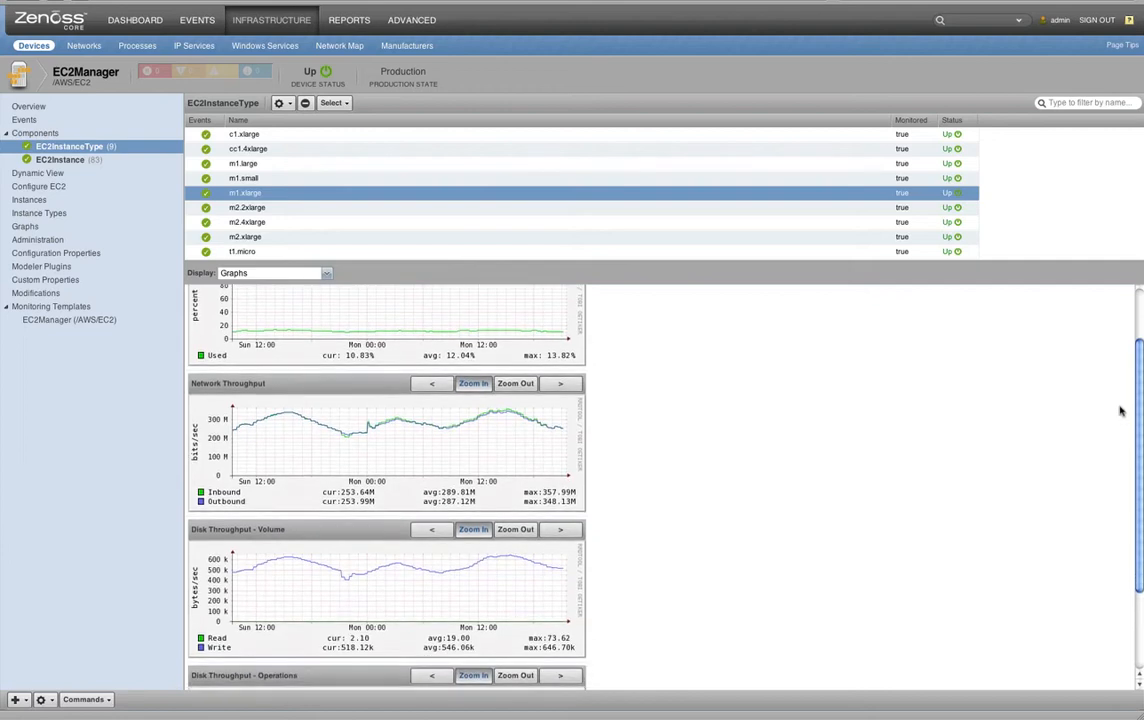
scroll(down, 3)
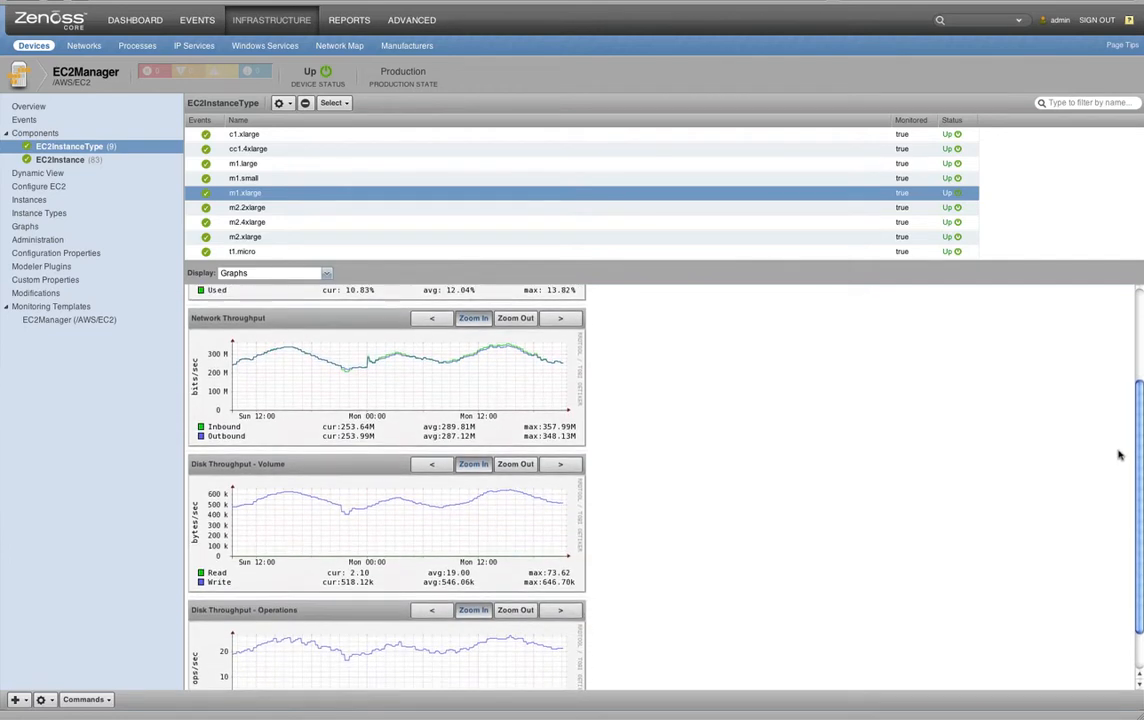
scroll(down, 3)
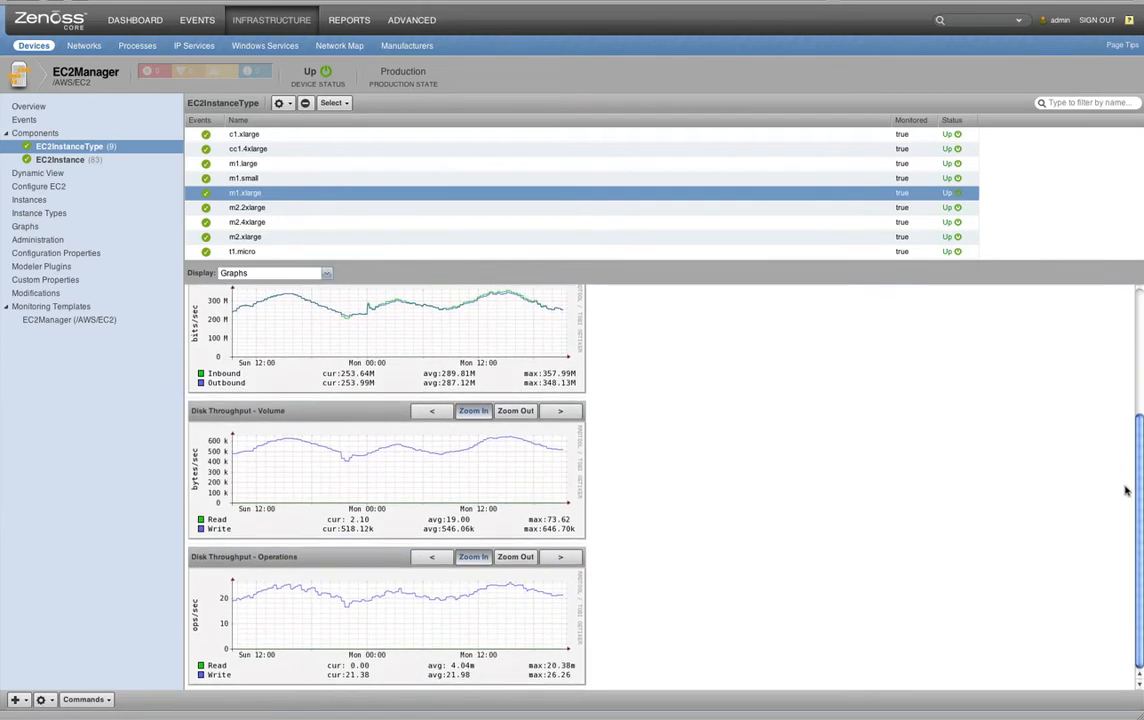